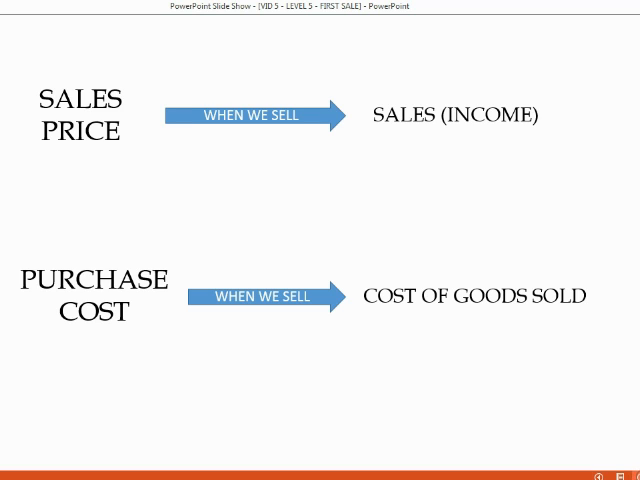
{"action": "mouse_move", "coordinate": [432, 120]}
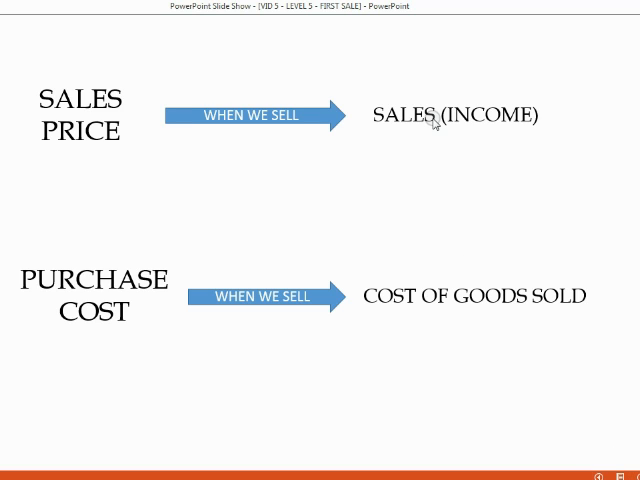
{"action": "mouse_move", "coordinate": [436, 128]}
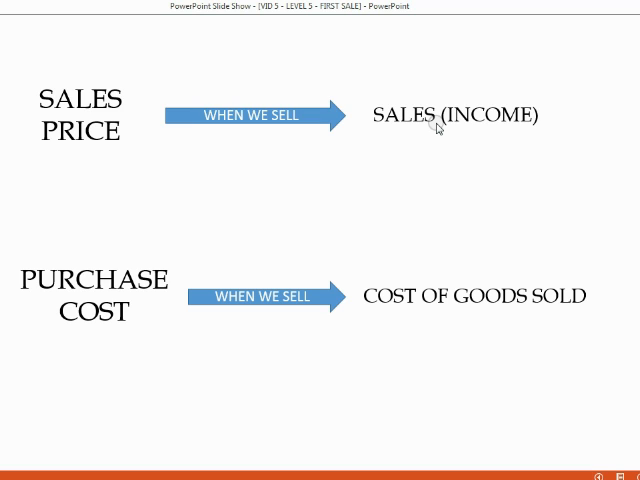
{"action": "mouse_move", "coordinate": [436, 126]}
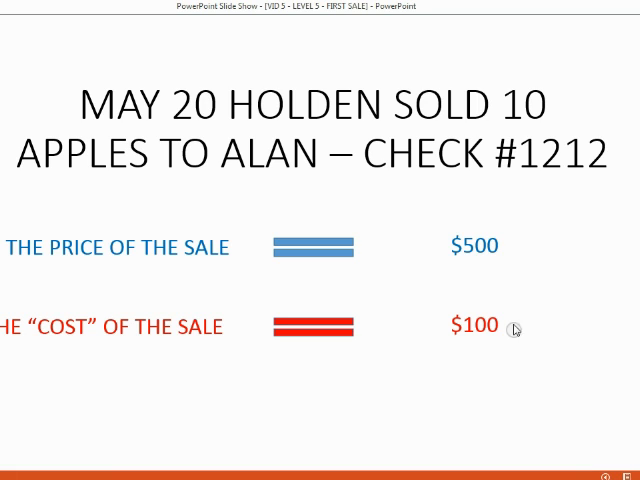
{"action": "mouse_move", "coordinate": [258, 246]}
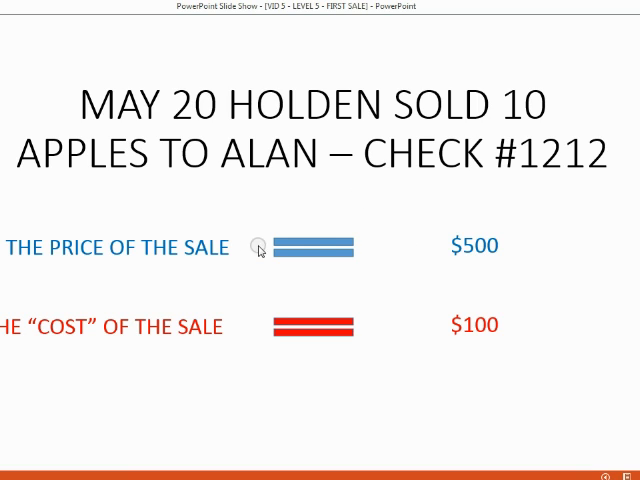
{"action": "mouse_move", "coordinate": [96, 330]}
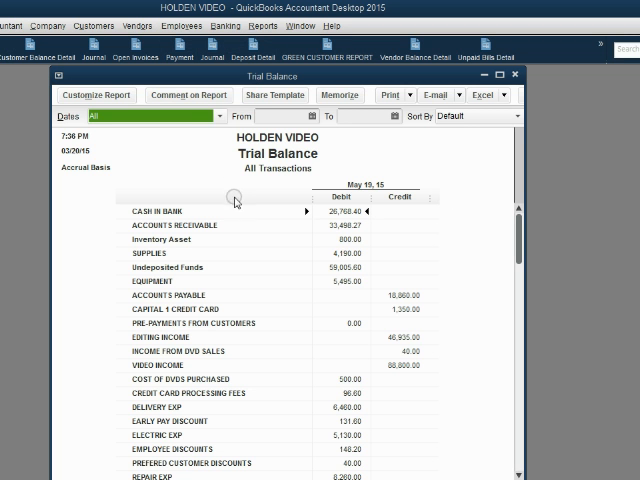
{"action": "mouse_move", "coordinate": [148, 286]}
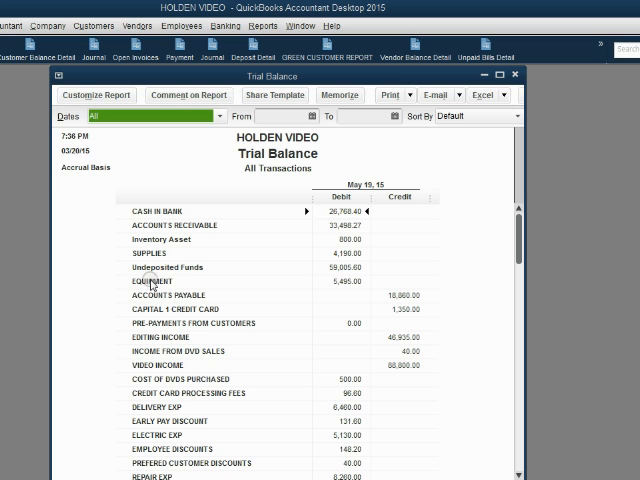
{"action": "mouse_move", "coordinate": [278, 292]}
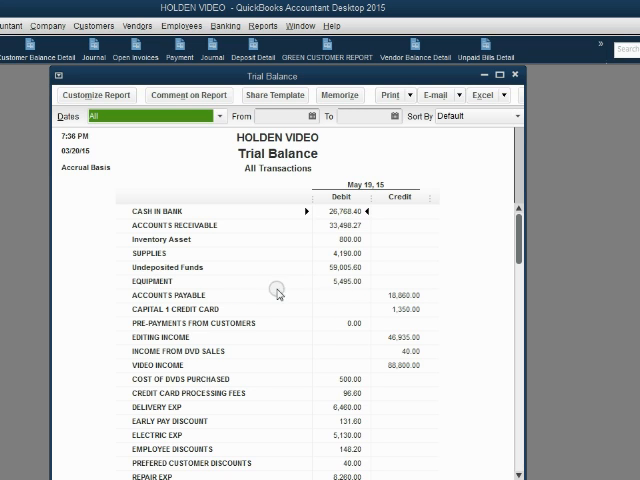
{"action": "mouse_move", "coordinate": [176, 336]}
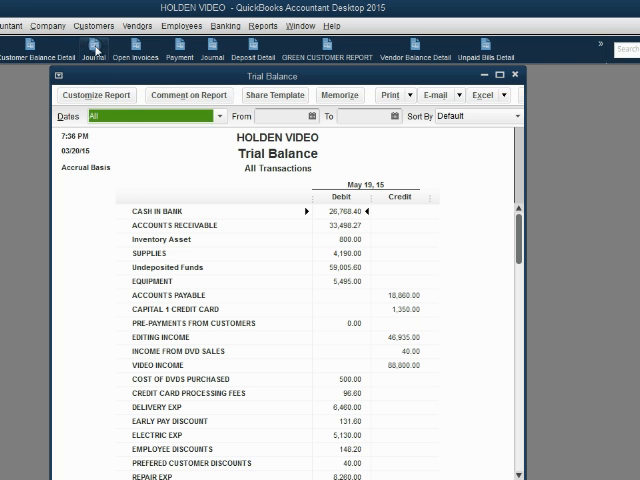
{"action": "left_click", "coordinate": [92, 26]}
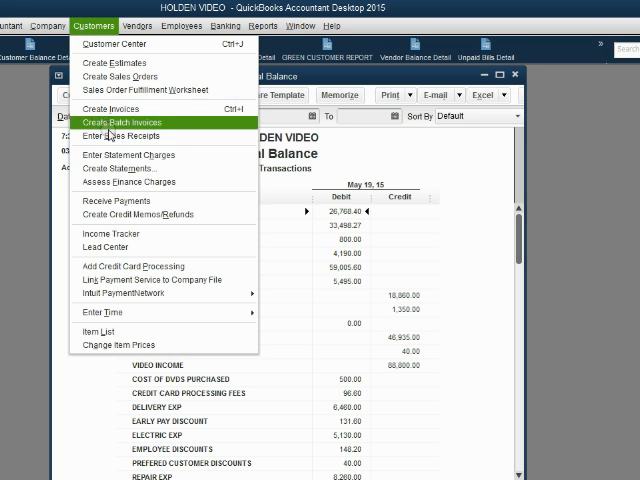
{"action": "left_click", "coordinate": [124, 128]}
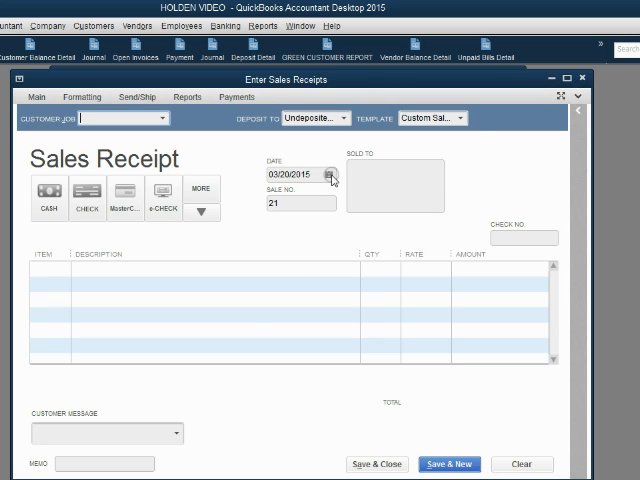
{"action": "left_click", "coordinate": [332, 174]}
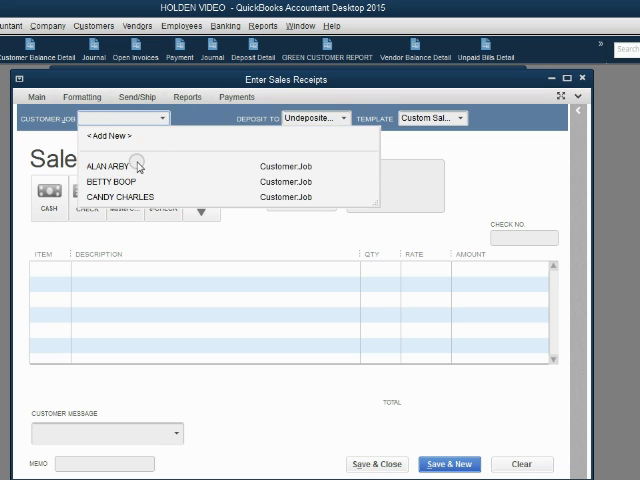
{"action": "left_click", "coordinate": [108, 166]}
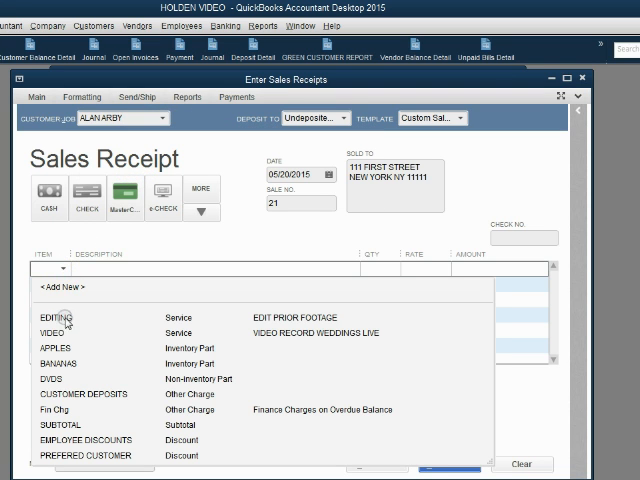
{"action": "left_click", "coordinate": [56, 348]}
{"action": "type", "text": "10"}
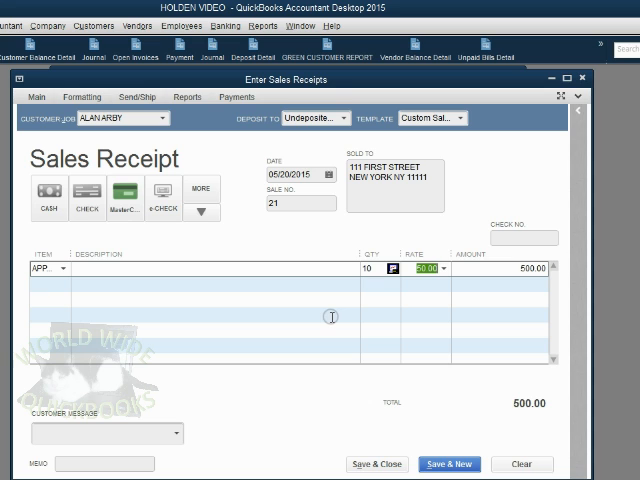
{"action": "mouse_move", "coordinate": [260, 304]}
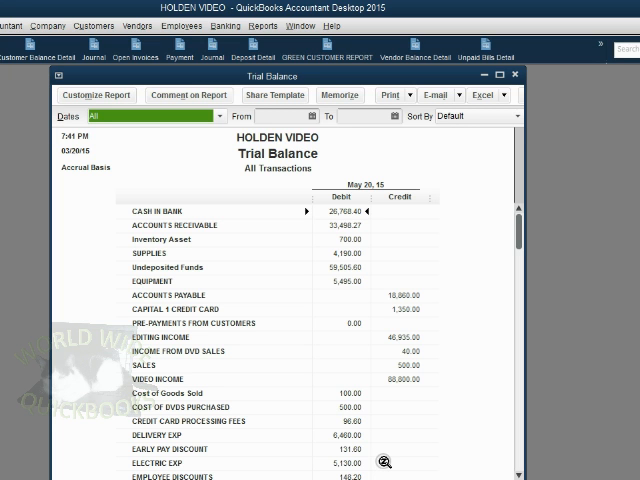
{"action": "mouse_move", "coordinate": [372, 386]}
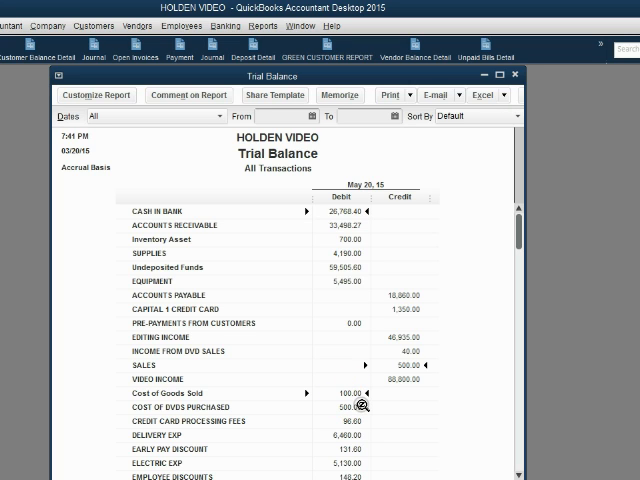
{"action": "mouse_move", "coordinate": [392, 364]}
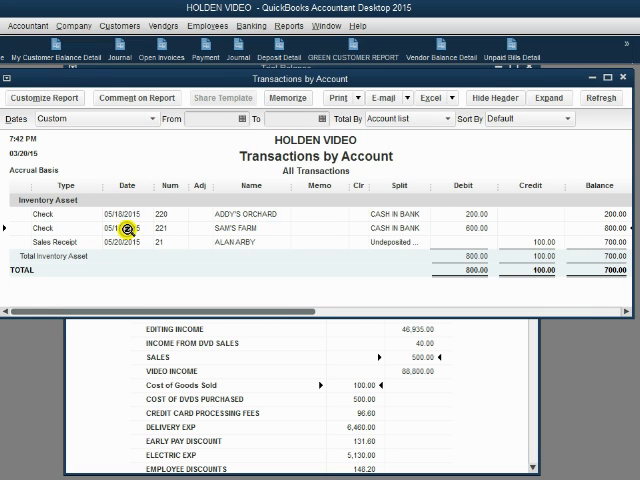
{"action": "mouse_move", "coordinate": [124, 244]}
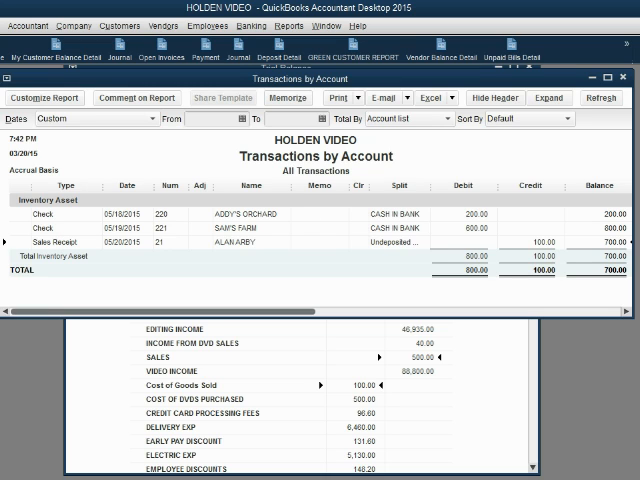
- Show the Inventory Valuation Detail report from the Reports menu
{"action": "left_click", "coordinate": [288, 24]}
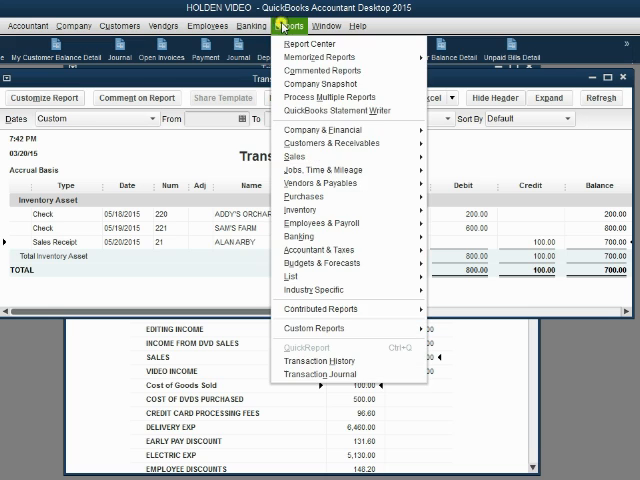
{"action": "mouse_move", "coordinate": [324, 112]}
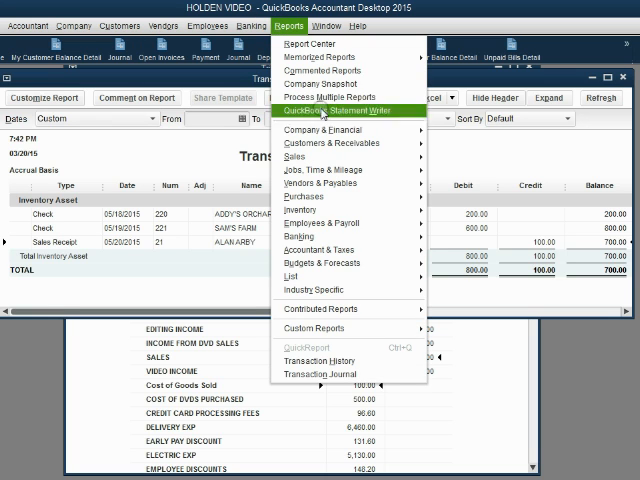
{"action": "mouse_move", "coordinate": [320, 210]}
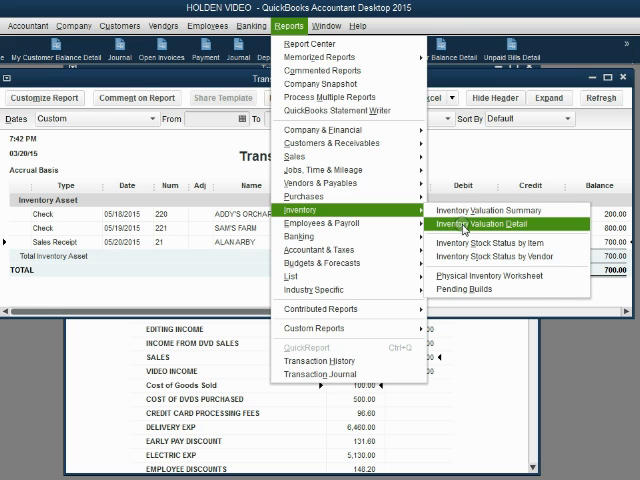
{"action": "left_click", "coordinate": [476, 224]}
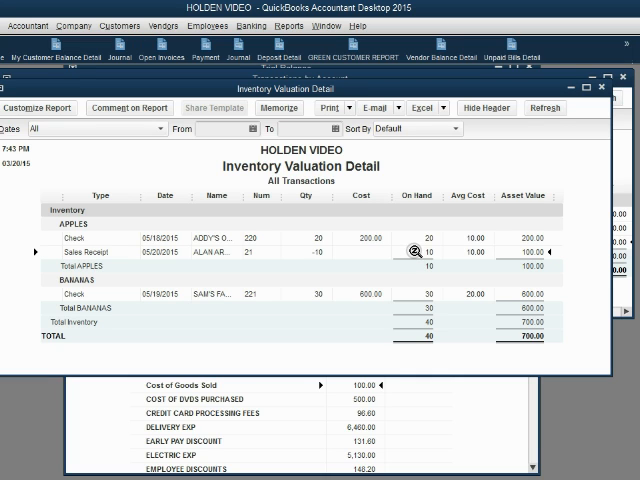
{"action": "mouse_move", "coordinate": [462, 356]}
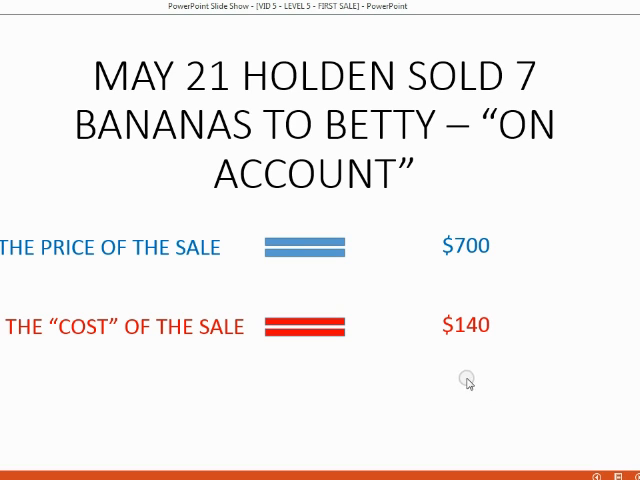
{"action": "mouse_move", "coordinate": [460, 340]}
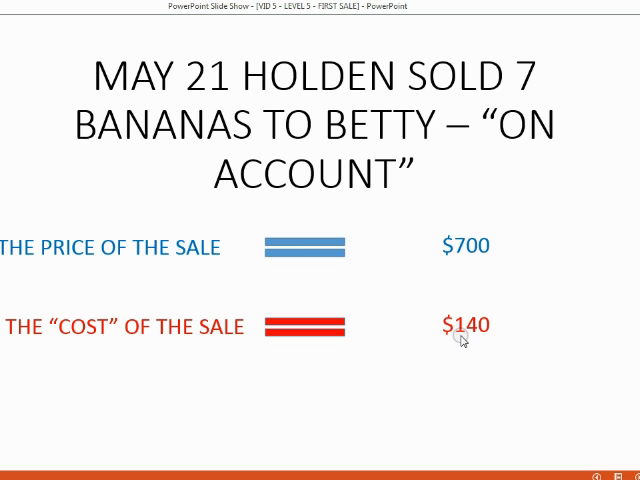
{"action": "mouse_move", "coordinate": [464, 268]}
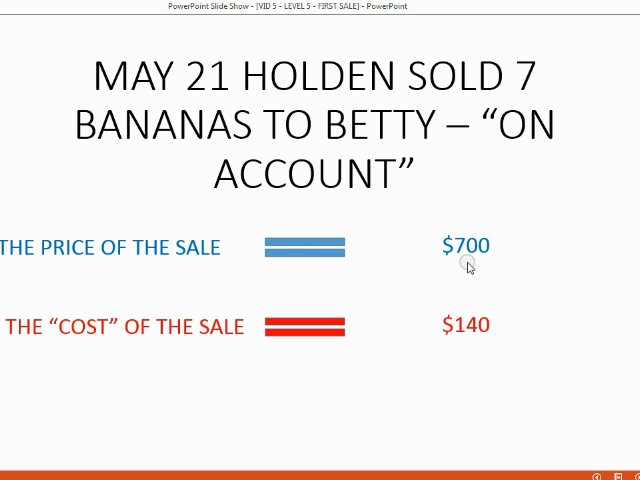
- Leave the slideshow and return to the blank QuickBooks invoice
{"action": "left_click", "coordinate": [138, 26]}
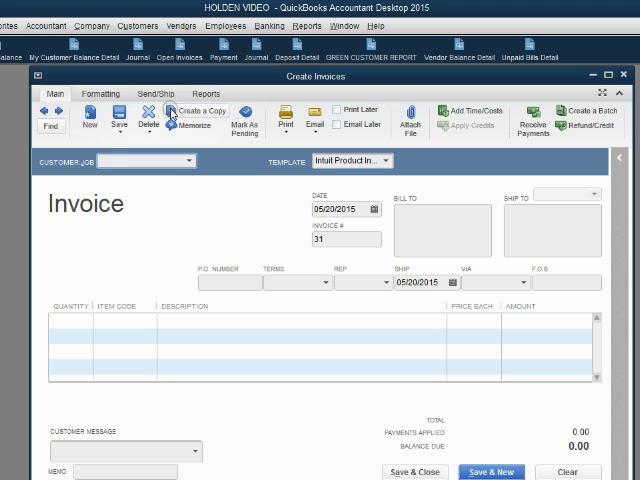
- Bill the invoice to Betty Boop with Bananas as the item sold
{"action": "left_click", "coordinate": [376, 208]}
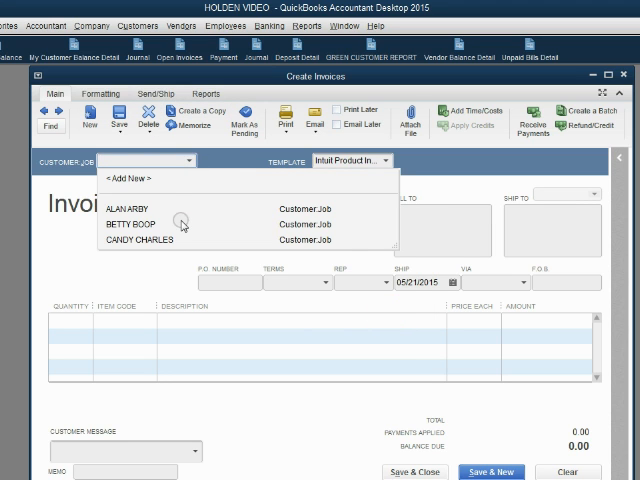
{"action": "left_click", "coordinate": [132, 224]}
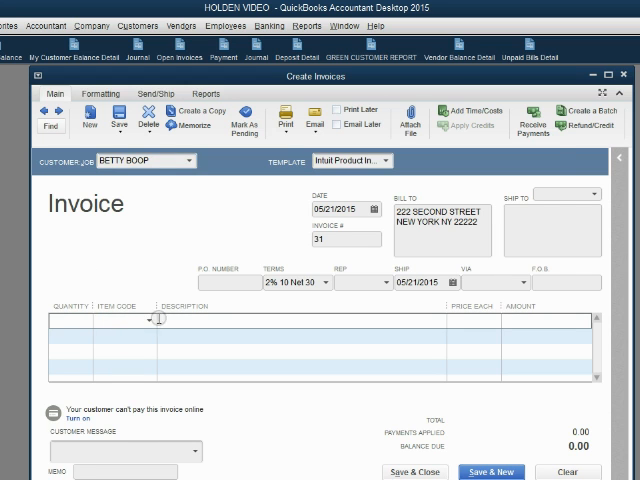
{"action": "left_click", "coordinate": [110, 320]}
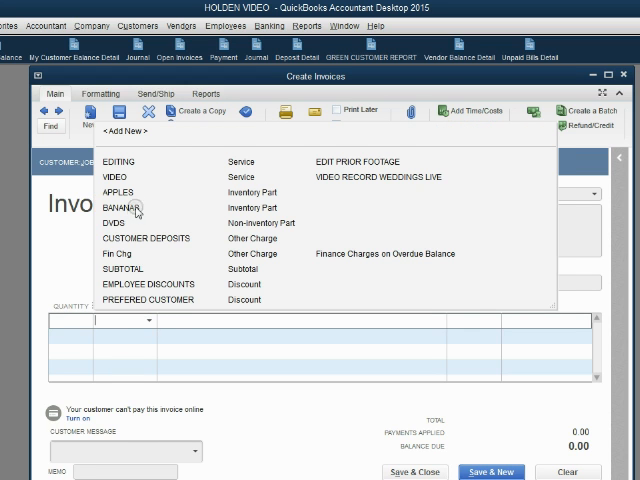
{"action": "left_click", "coordinate": [118, 208]}
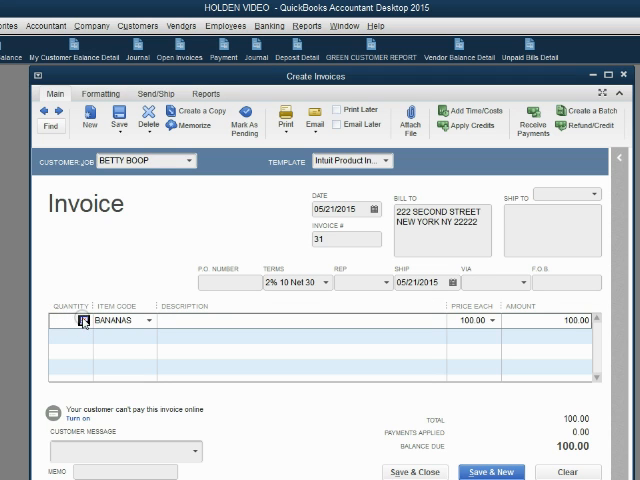
- Check banana availability, then set the quantity to 7 for a $700 total
{"action": "left_click", "coordinate": [82, 320]}
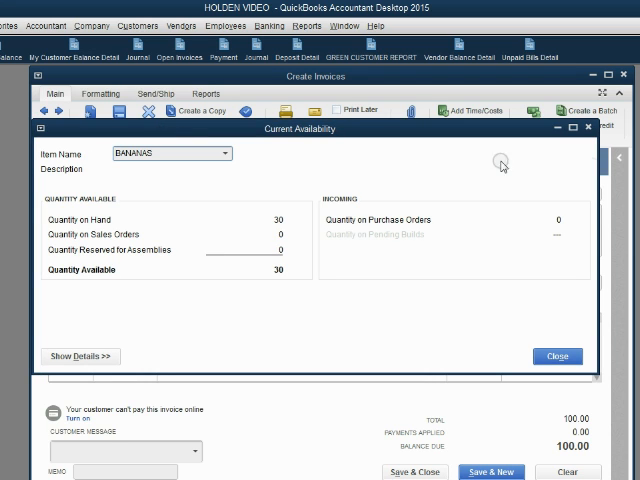
{"action": "left_click", "coordinate": [556, 356]}
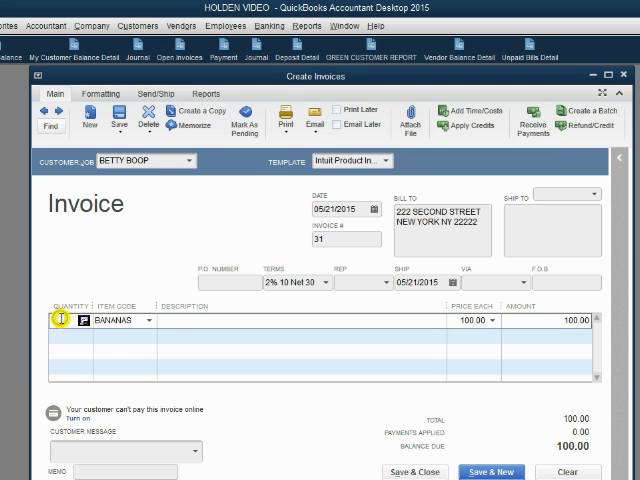
{"action": "type", "text": "7"}
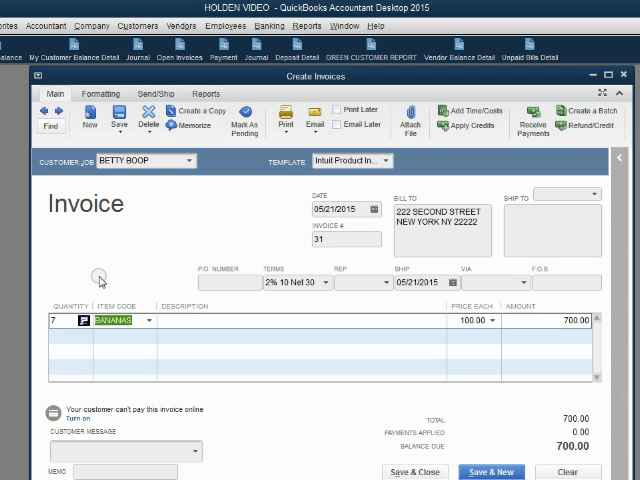
{"action": "mouse_move", "coordinate": [404, 464]}
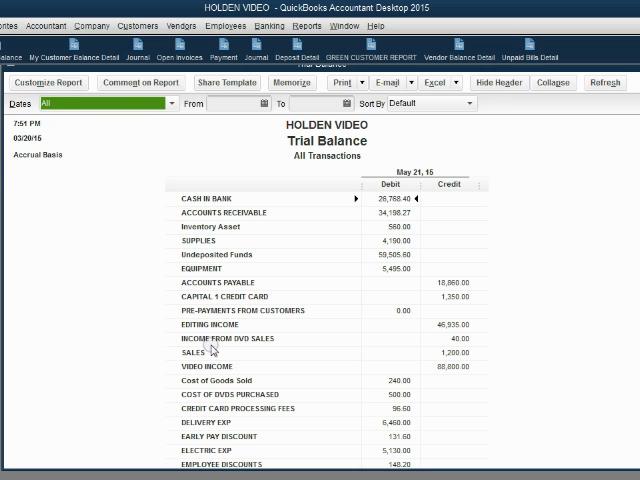
{"action": "mouse_move", "coordinate": [248, 388]}
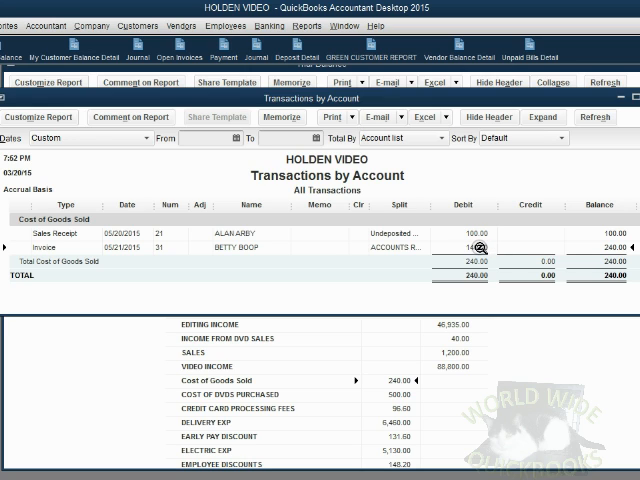
{"action": "mouse_move", "coordinate": [484, 288]}
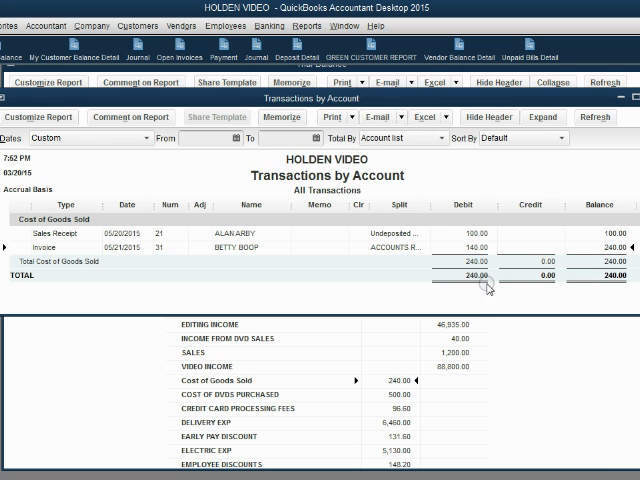
{"action": "mouse_move", "coordinate": [484, 284]}
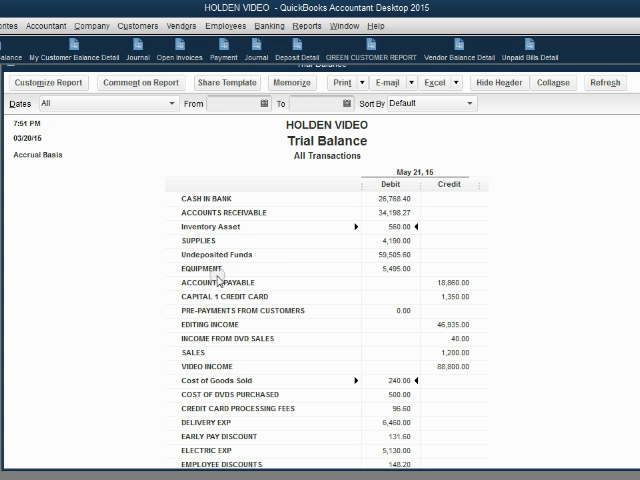
{"action": "mouse_move", "coordinate": [330, 232]}
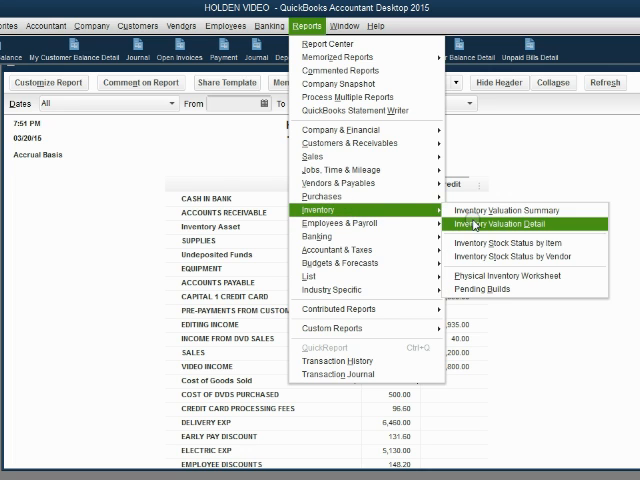
- Show the Inventory Valuation Detail report again
{"action": "left_click", "coordinate": [508, 224]}
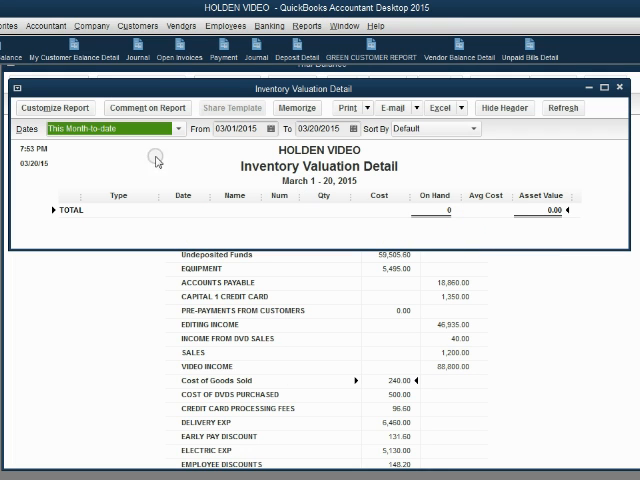
- Set the report dates to All so Betty's 7-banana invoice appears
{"action": "left_click", "coordinate": [116, 128]}
{"action": "type", "text": "All"}
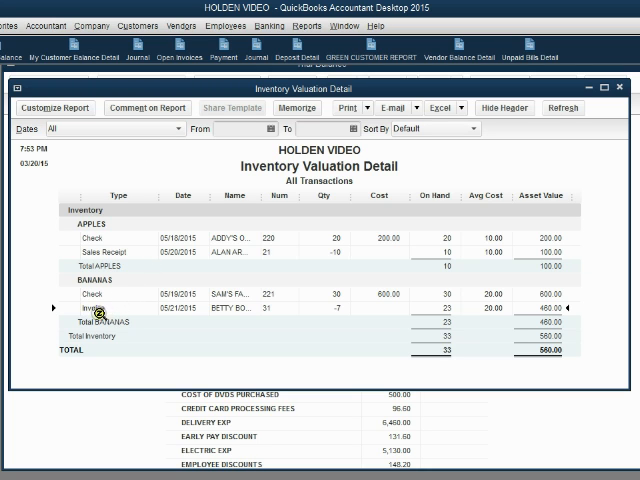
{"action": "mouse_move", "coordinate": [110, 288]}
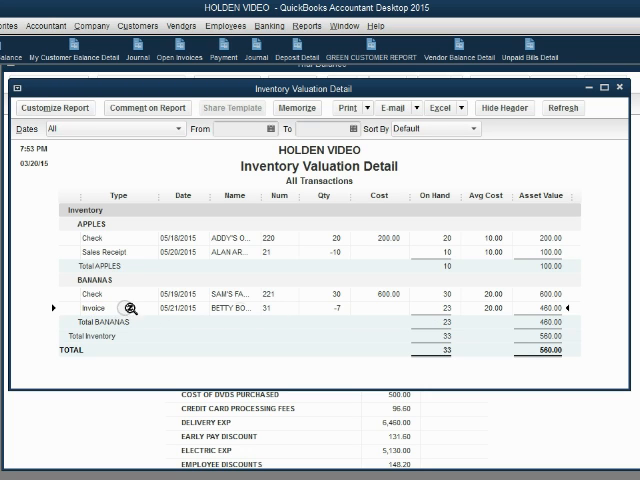
{"action": "mouse_move", "coordinate": [552, 294]}
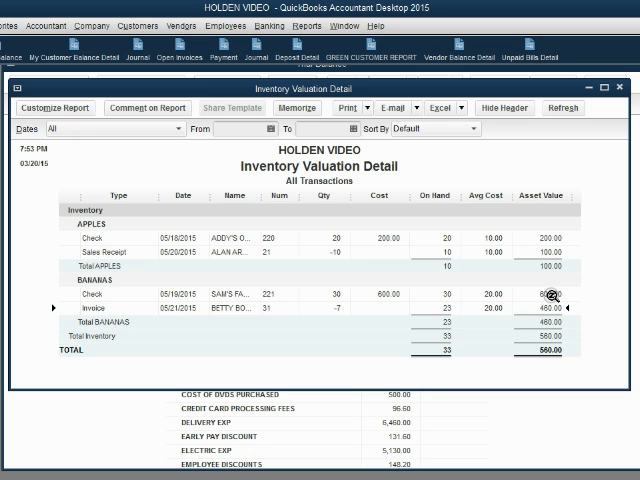
{"action": "mouse_move", "coordinate": [520, 310]}
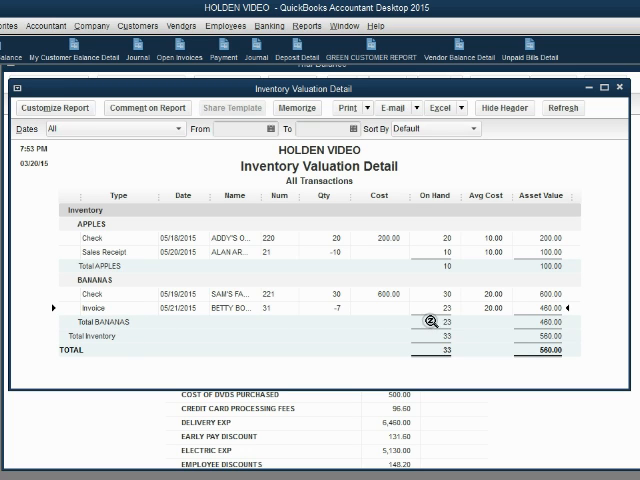
{"action": "mouse_move", "coordinate": [444, 288]}
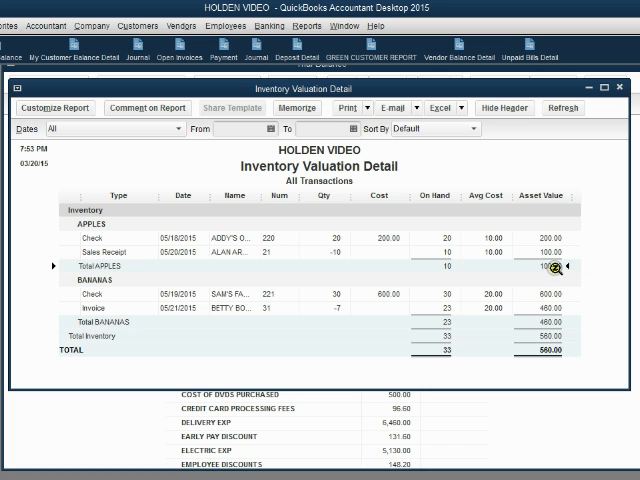
{"action": "mouse_move", "coordinate": [560, 322]}
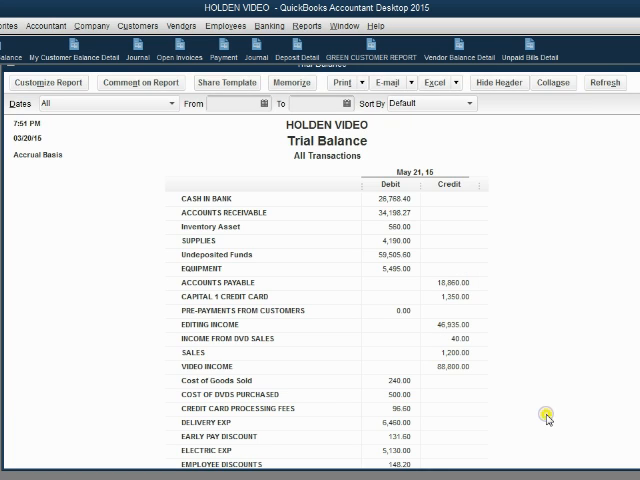
{"action": "mouse_move", "coordinate": [410, 232]}
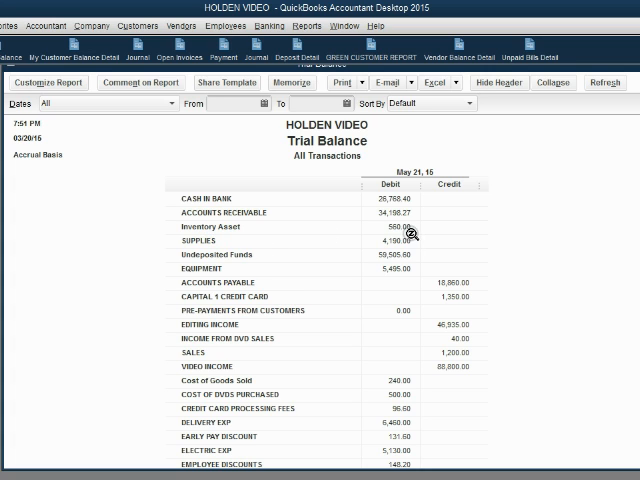